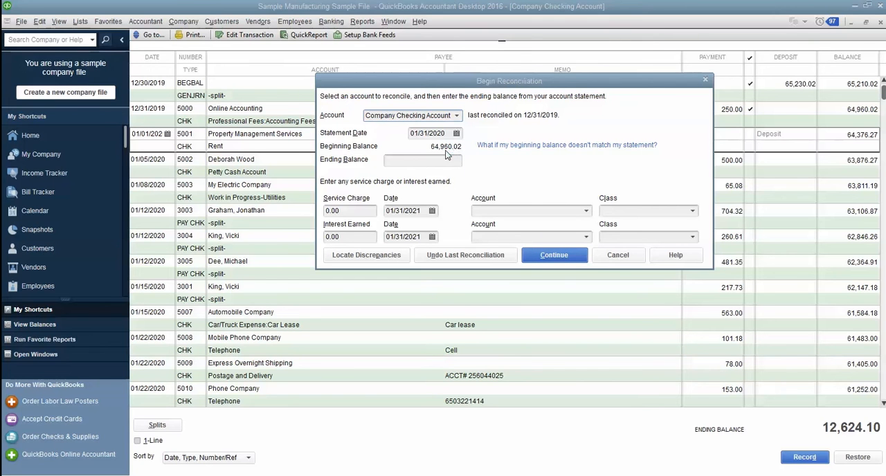
pyautogui.moveTo(464, 155)
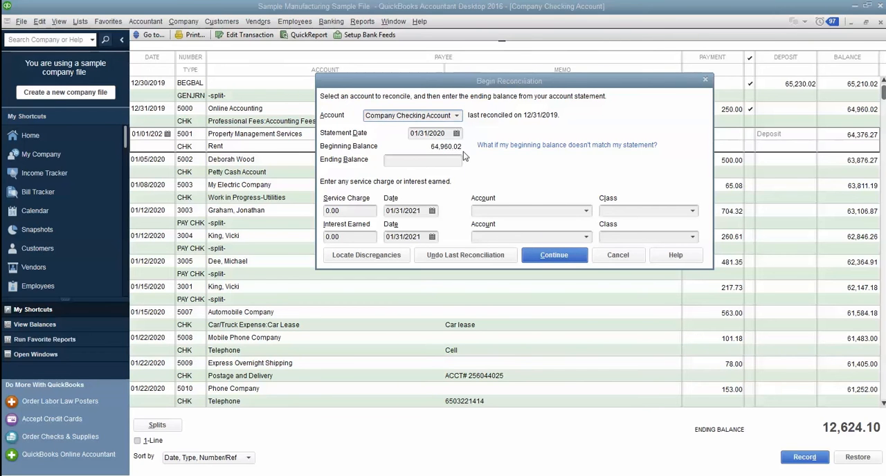
pyautogui.moveTo(464, 164)
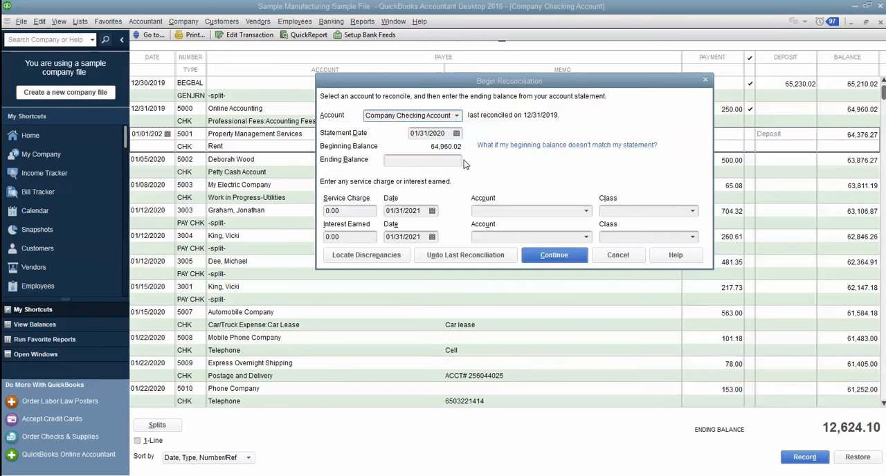
# - Enter the 49,013.85 statement ending balance for Company Checking and continue
pyautogui.click(422, 160)
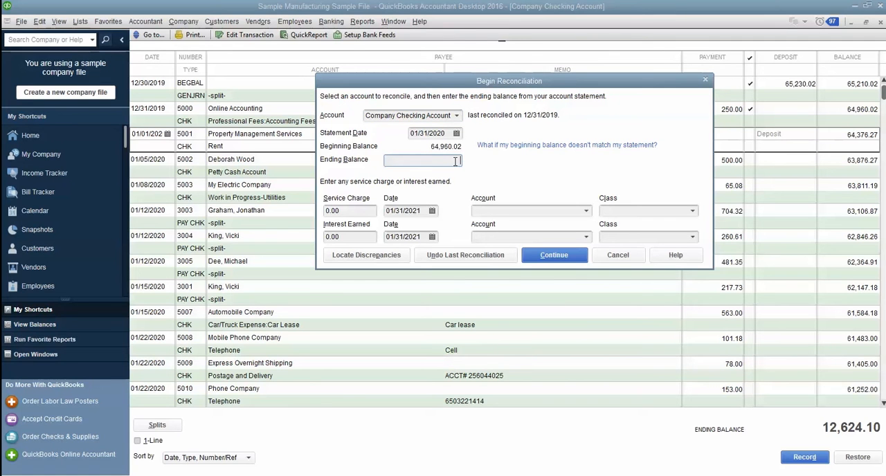
pyautogui.write('49,013.85')
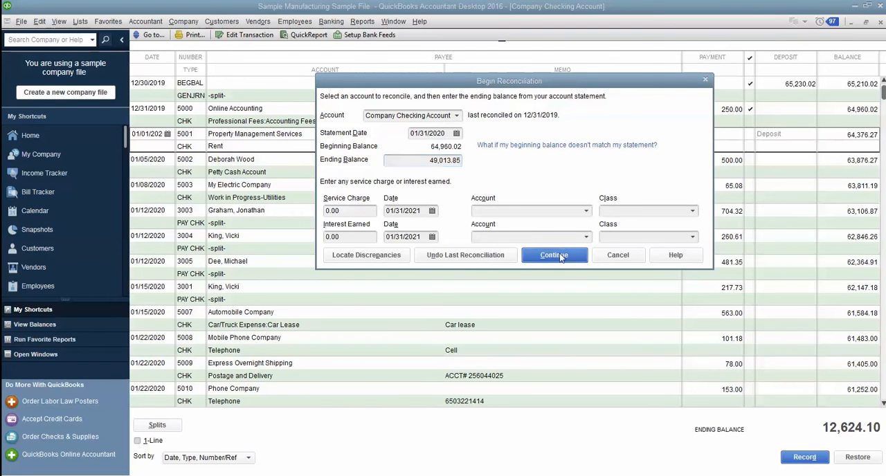
pyautogui.click(554, 255)
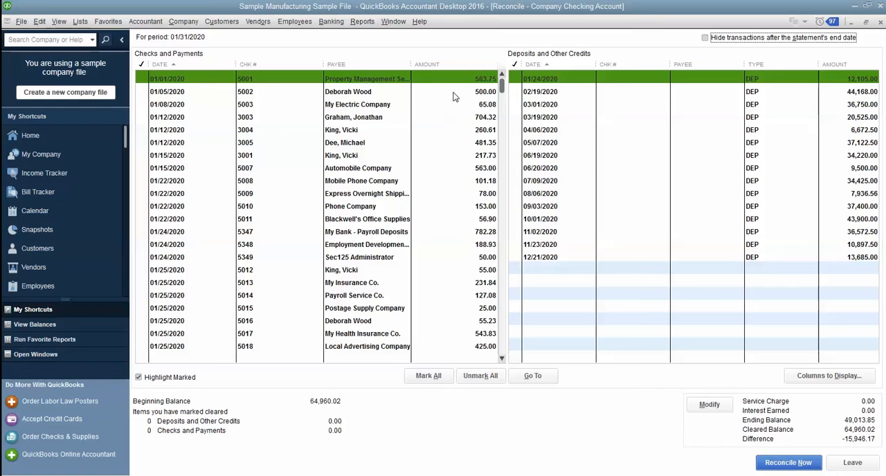
pyautogui.moveTo(563, 89)
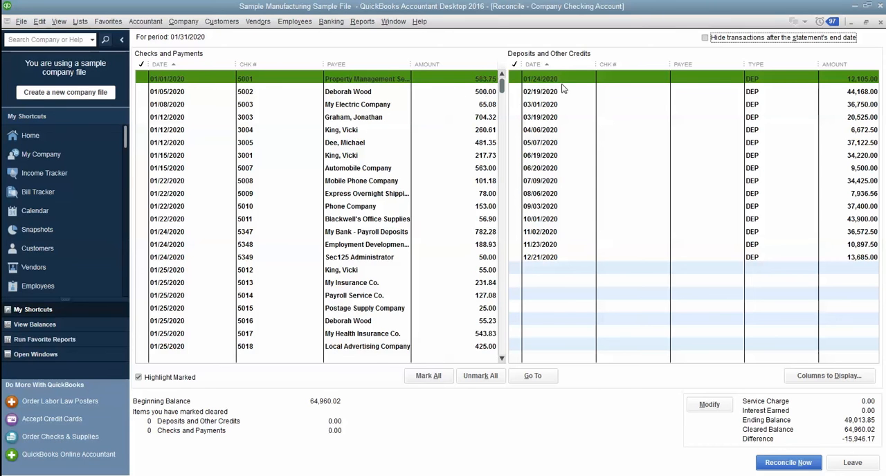
pyautogui.moveTo(510, 90)
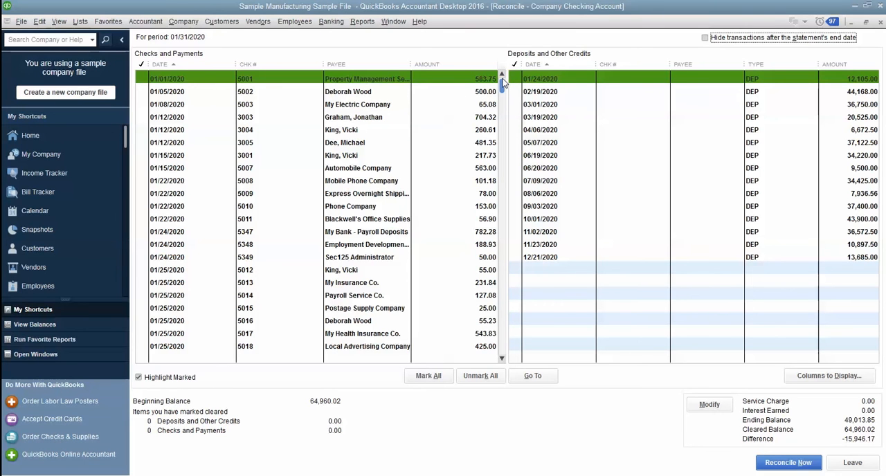
pyautogui.moveTo(476, 136)
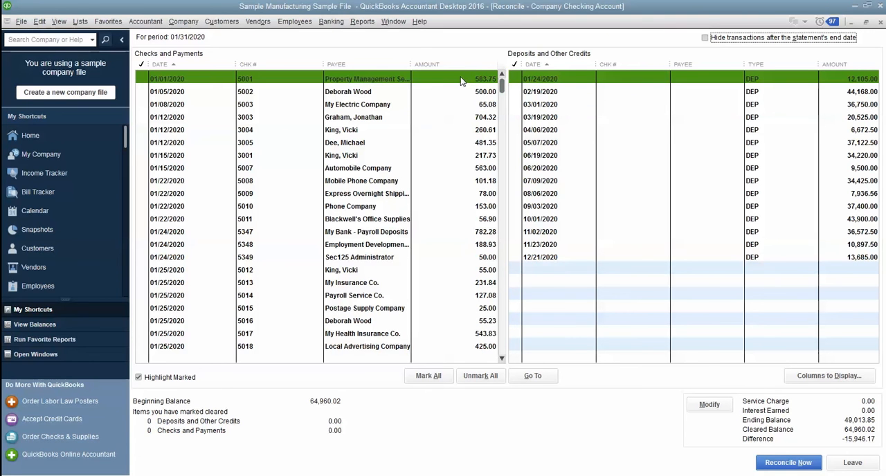
pyautogui.moveTo(268, 83)
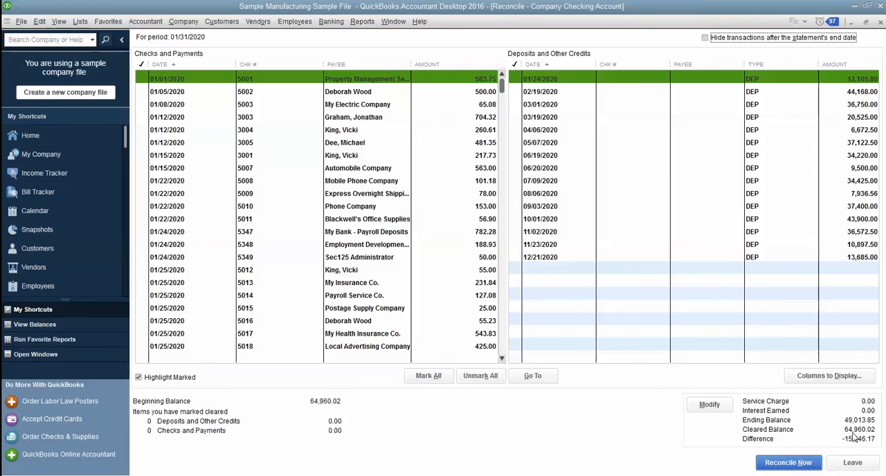
# - Review the -15,946.17 reconciliation difference and open the Reports menu
pyautogui.click(362, 21)
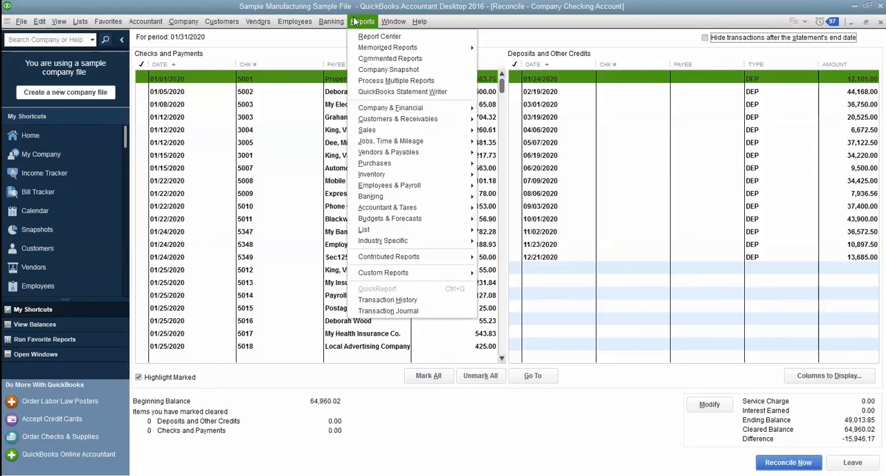
pyautogui.moveTo(370, 196)
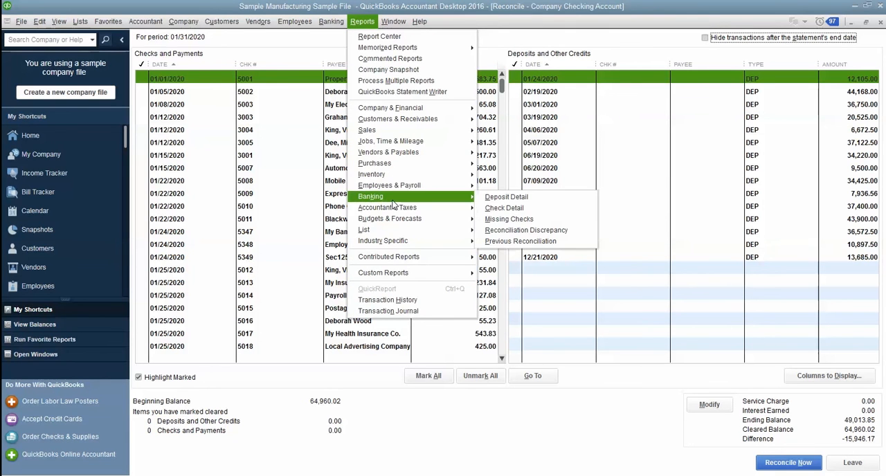
# - Run the Banking Reconciliation Discrepancy report for Company Checking Account
pyautogui.click(526, 230)
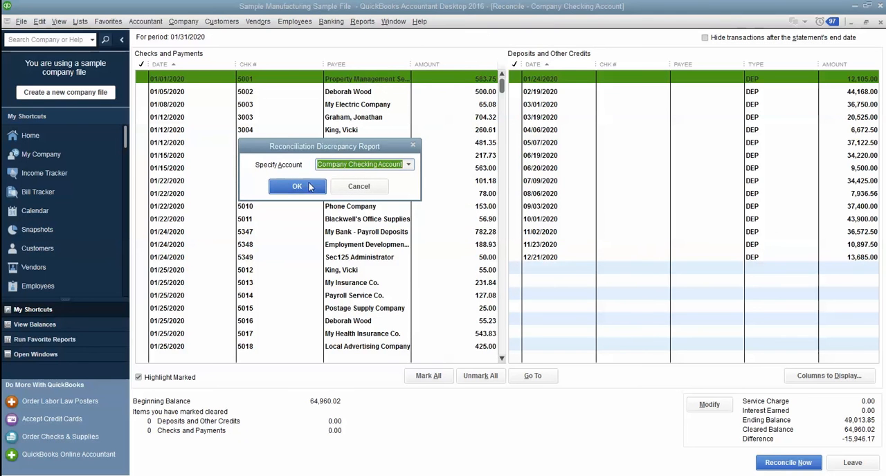
pyautogui.click(296, 186)
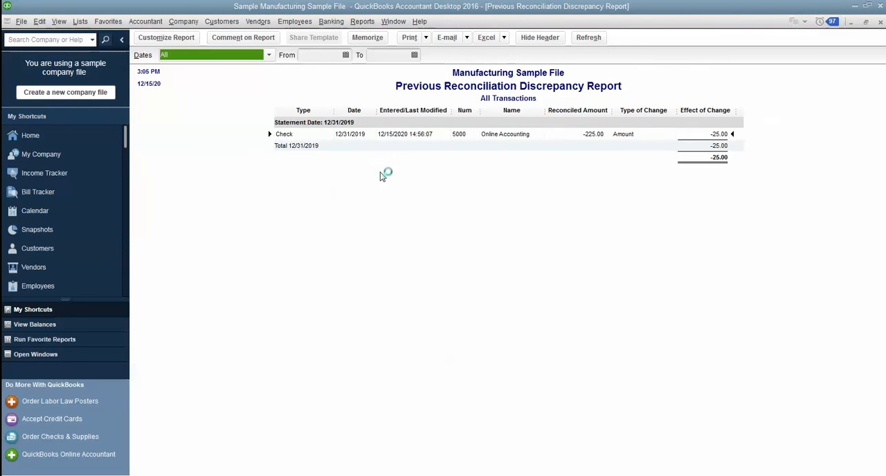
pyautogui.moveTo(365, 136)
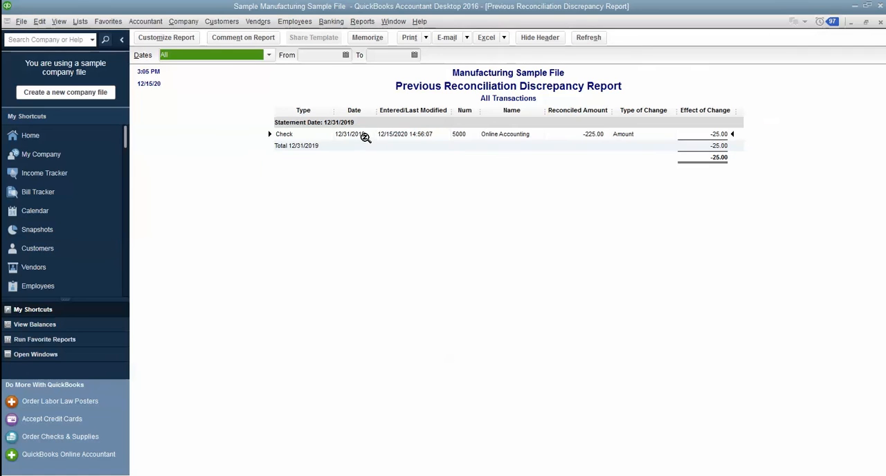
pyautogui.moveTo(410, 135)
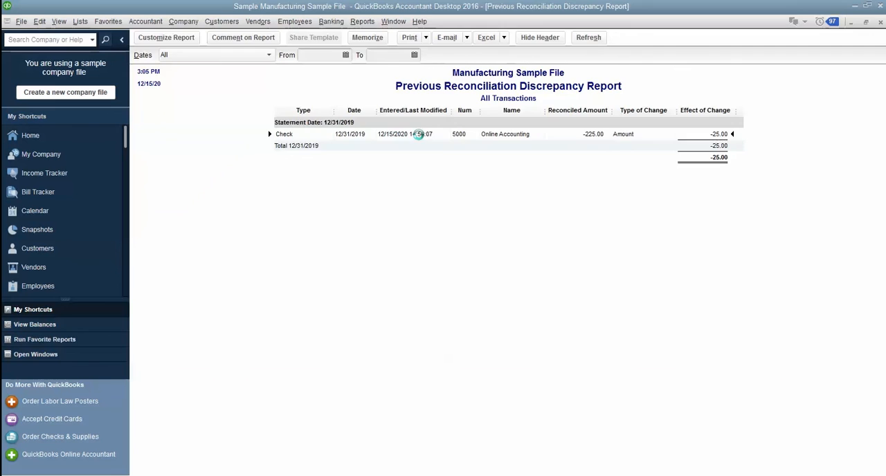
# - Restore check 5000 to Online Accounting to 225.00, accepting both change warnings
pyautogui.doubleClick(346, 133)
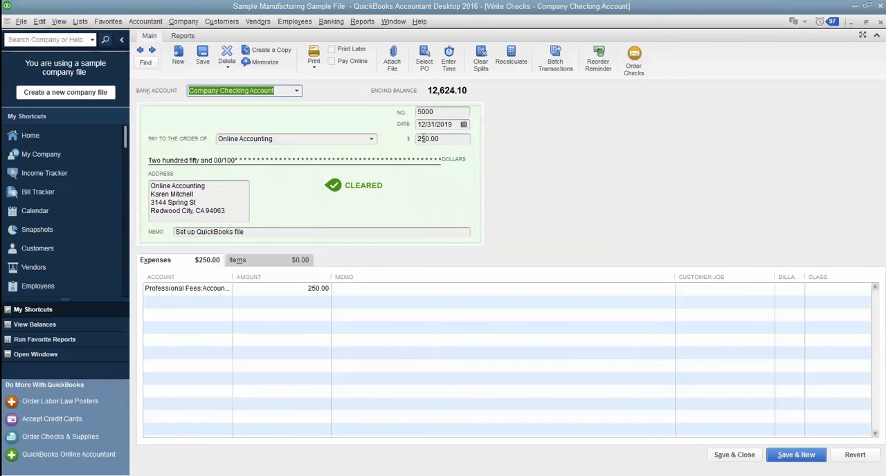
pyautogui.click(442, 139)
pyautogui.write('225')
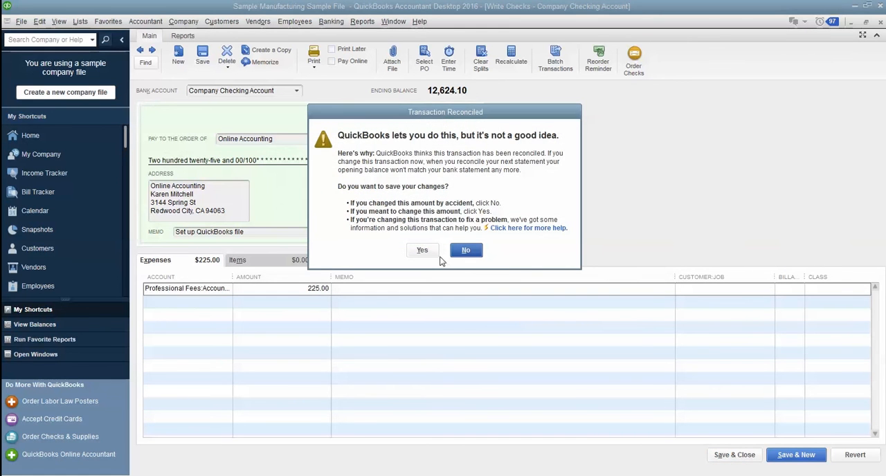
pyautogui.click(422, 250)
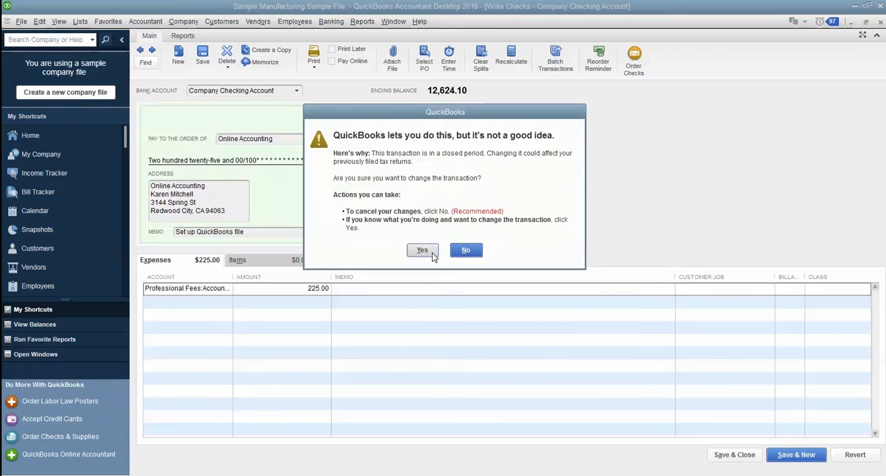
pyautogui.click(422, 250)
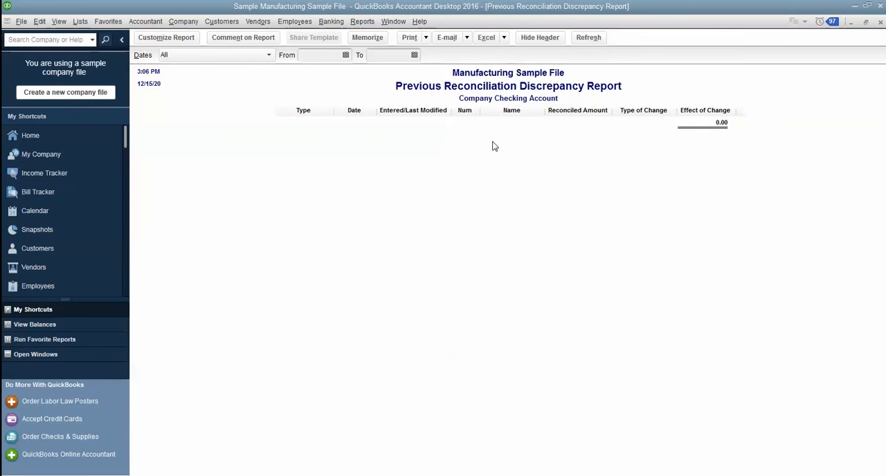
pyautogui.moveTo(880, 24)
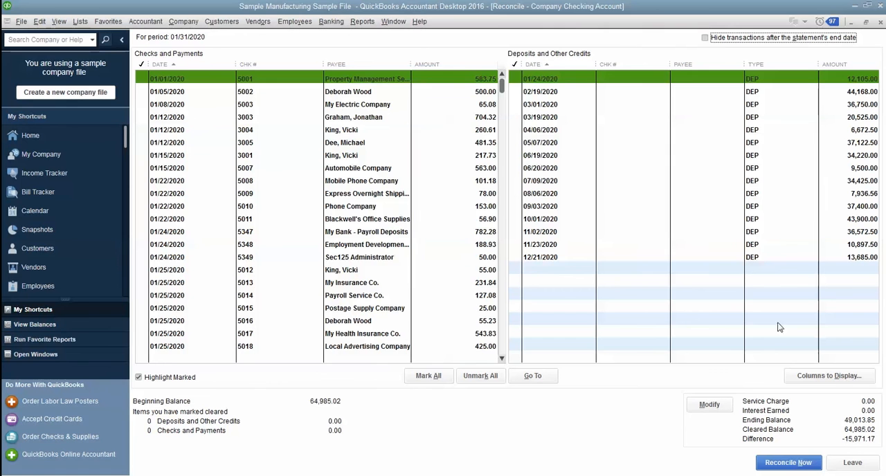
# - Back in the Reconcile window, Modify to reopen the 01/31/2020 statement settings
pyautogui.click(709, 404)
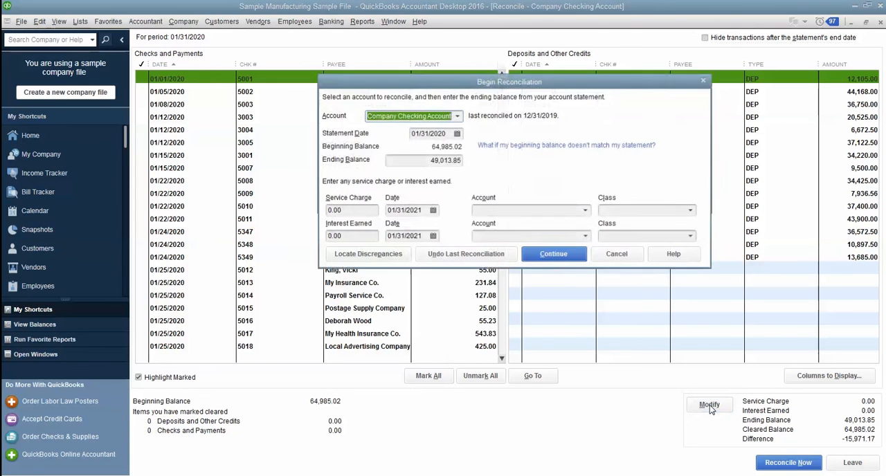